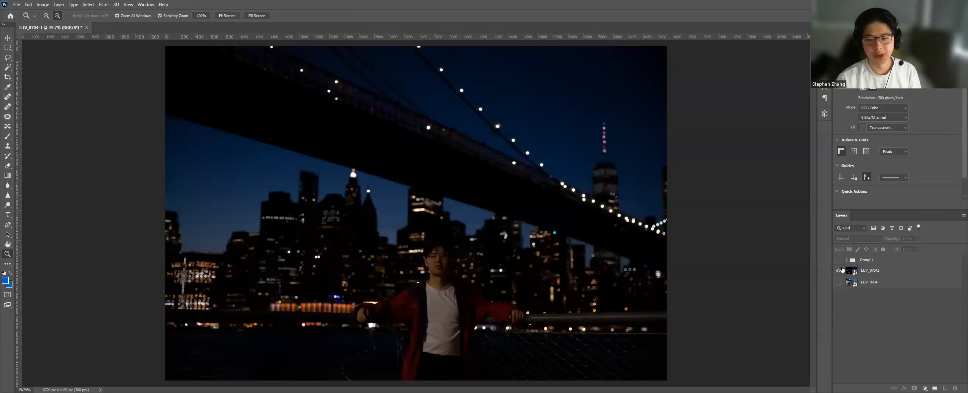
Open the smart object in Camera Raw, raise exposure and pull highlights down to -46.
{"action": "left_click", "coordinate": [838, 270]}
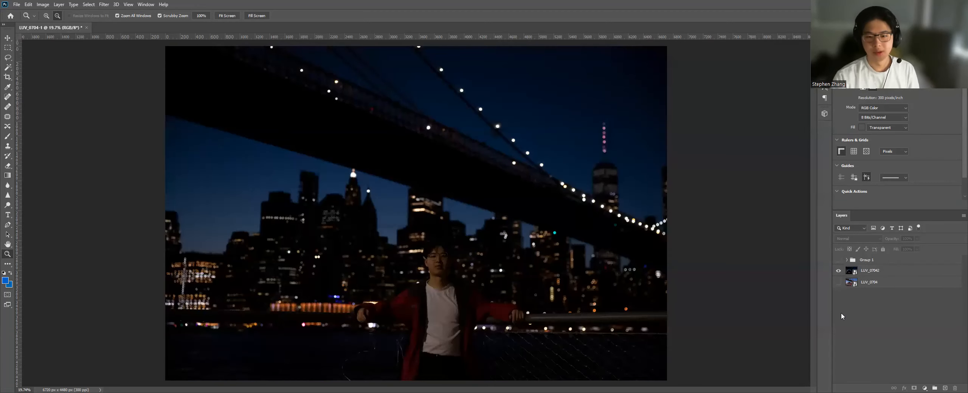
{"action": "left_click", "coordinate": [870, 270]}
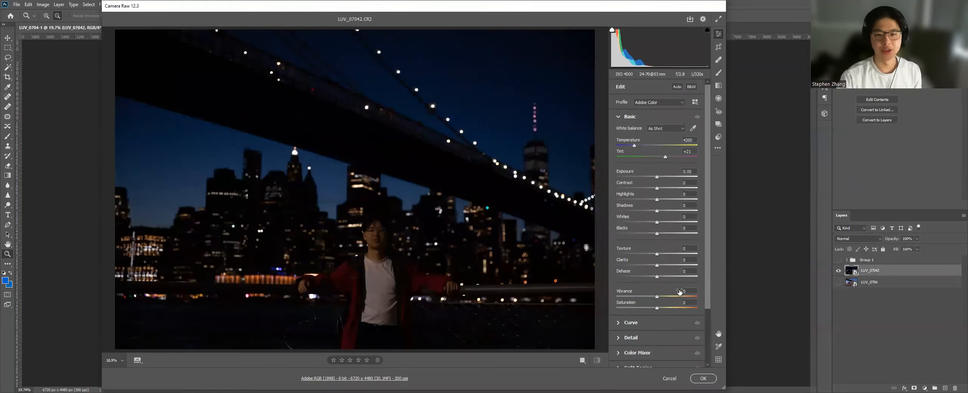
{"action": "mouse_move", "coordinate": [683, 288]}
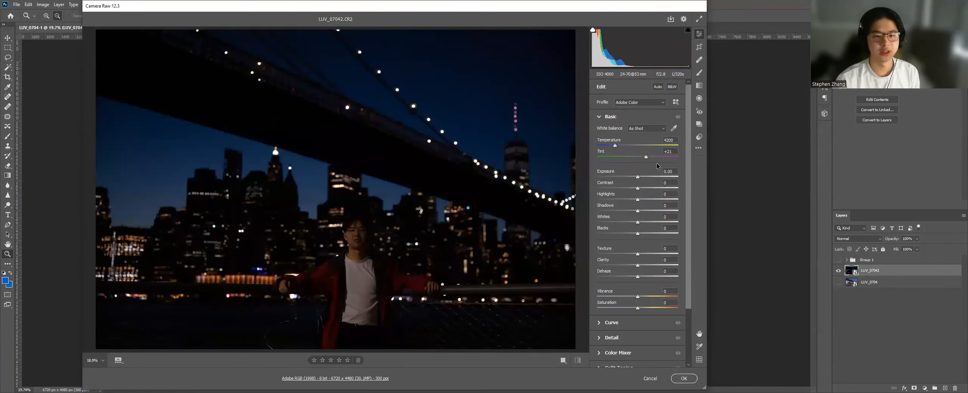
{"action": "left_click_drag", "start_coordinate": [637, 177], "coordinate": [654, 177]}
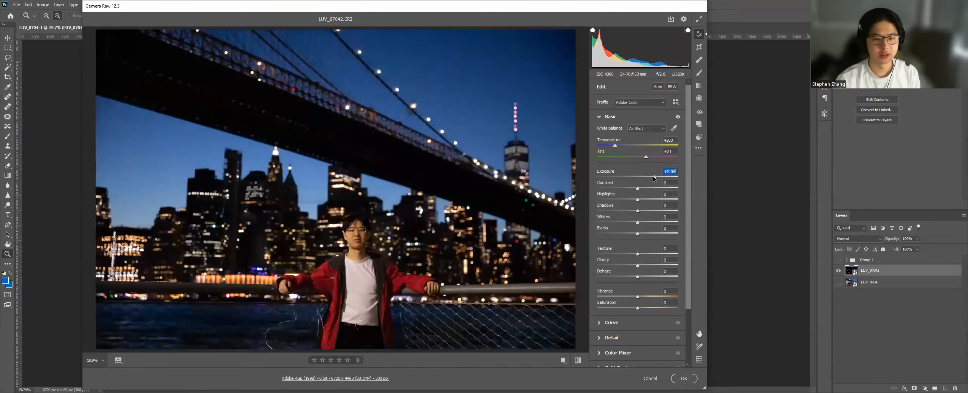
{"action": "left_click_drag", "start_coordinate": [638, 200], "coordinate": [622, 200]}
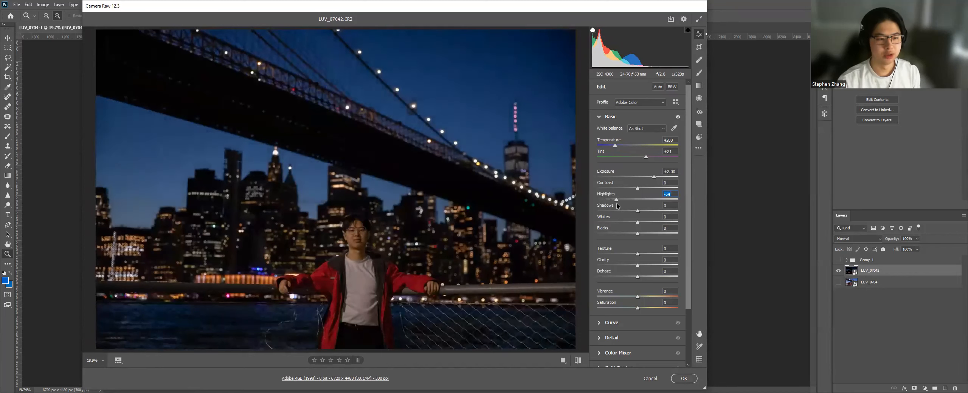
{"action": "left_click_drag", "start_coordinate": [616, 199], "coordinate": [615, 199]}
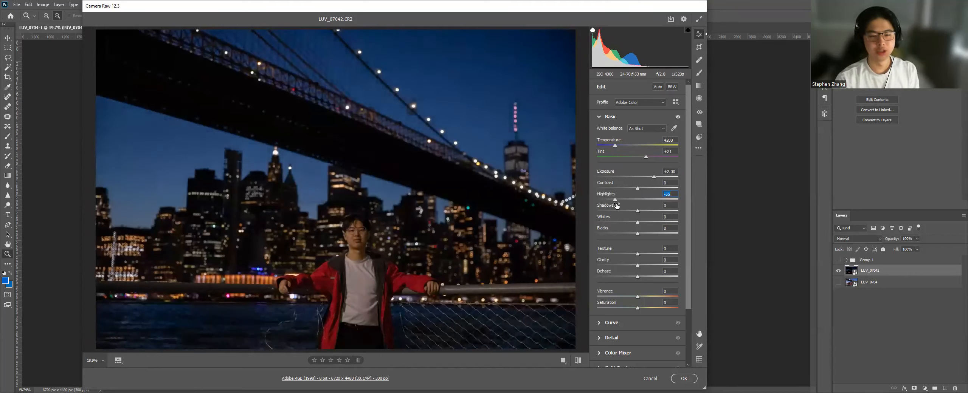
{"action": "left_click_drag", "start_coordinate": [618, 200], "coordinate": [648, 200]}
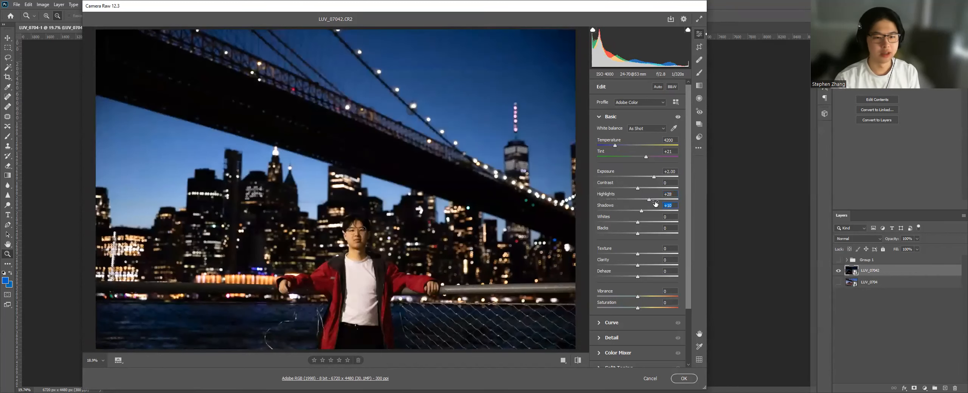
{"action": "left_click_drag", "start_coordinate": [654, 199], "coordinate": [673, 199]}
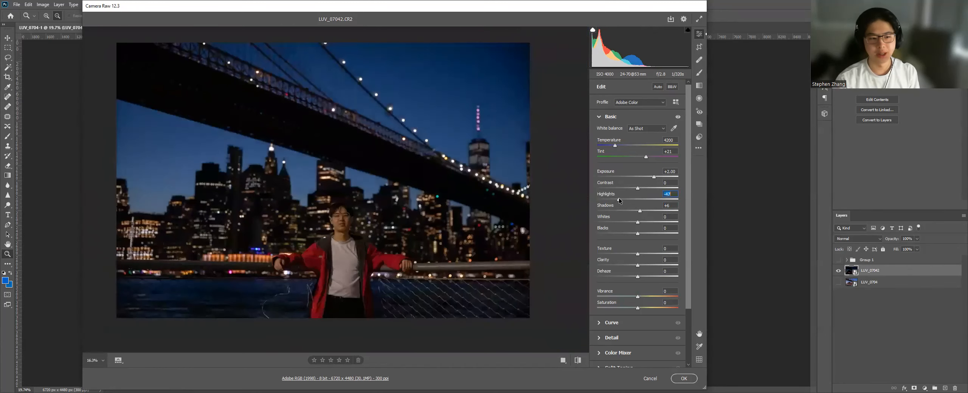
Set shadows +53, contrast -24, whites +14, blacks +18 and exposure +2.25.
{"action": "left_click_drag", "start_coordinate": [606, 199], "coordinate": [623, 199]}
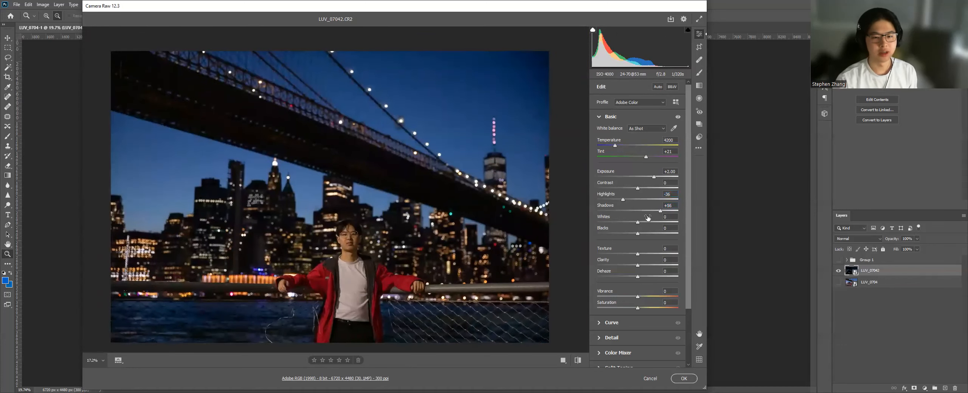
{"action": "left_click_drag", "start_coordinate": [641, 211], "coordinate": [651, 211]}
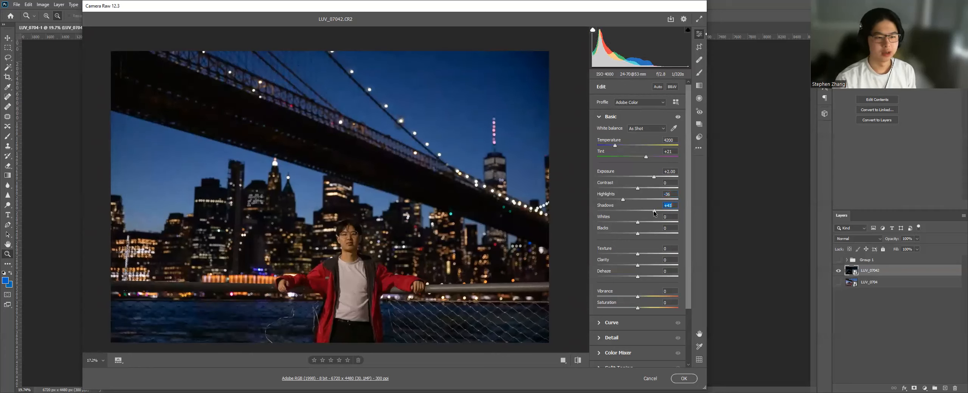
{"action": "left_click_drag", "start_coordinate": [654, 211], "coordinate": [660, 211]}
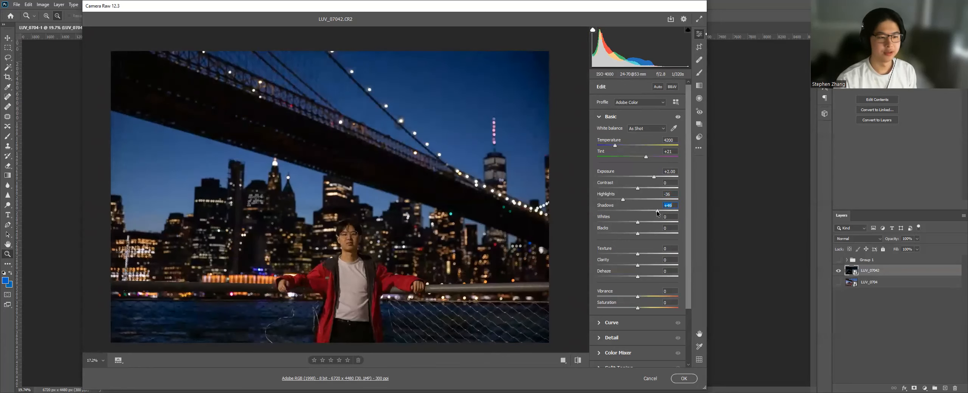
{"action": "left_click_drag", "start_coordinate": [655, 205], "coordinate": [657, 205]}
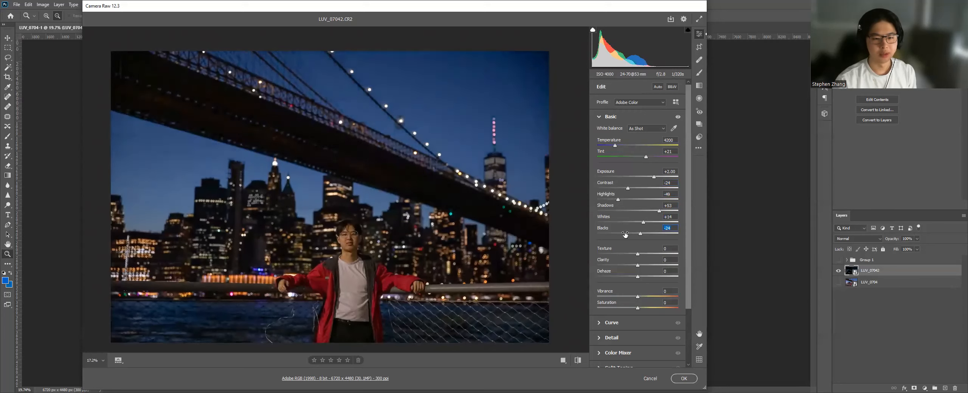
{"action": "left_click_drag", "start_coordinate": [625, 233], "coordinate": [643, 232]}
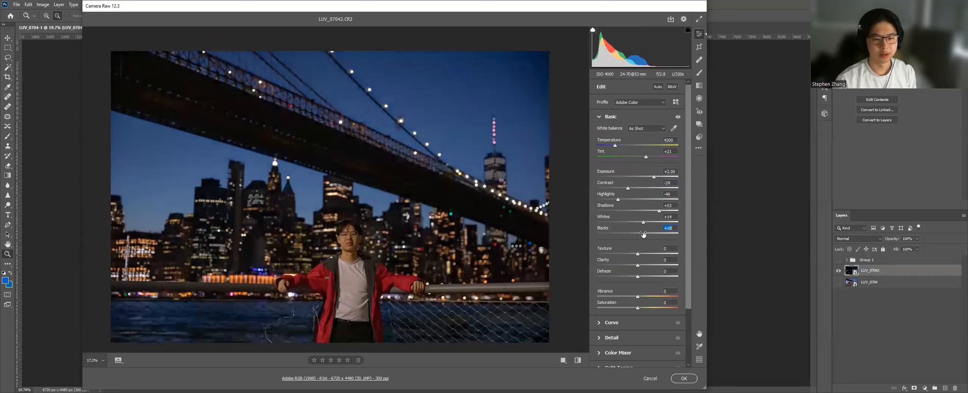
{"action": "mouse_move", "coordinate": [655, 192]}
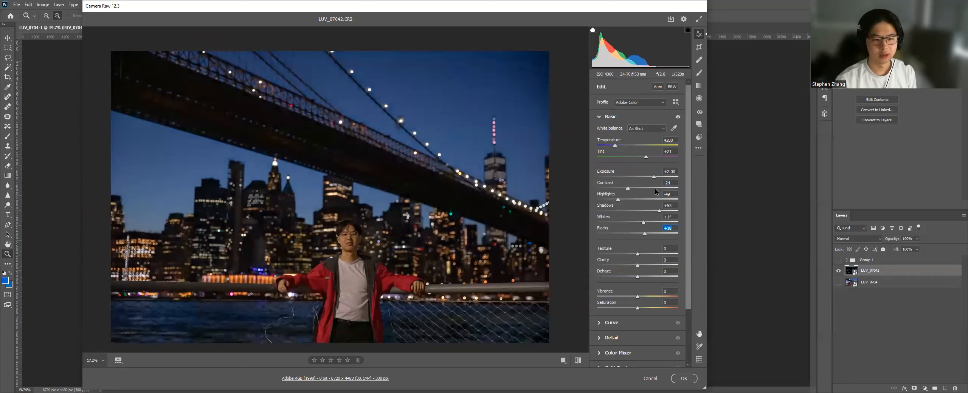
{"action": "left_click_drag", "start_coordinate": [653, 177], "coordinate": [655, 178]}
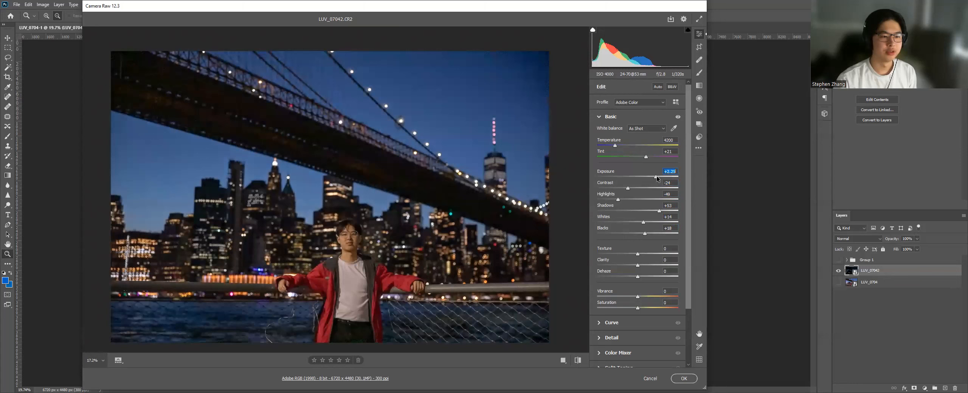
{"action": "mouse_move", "coordinate": [621, 123]}
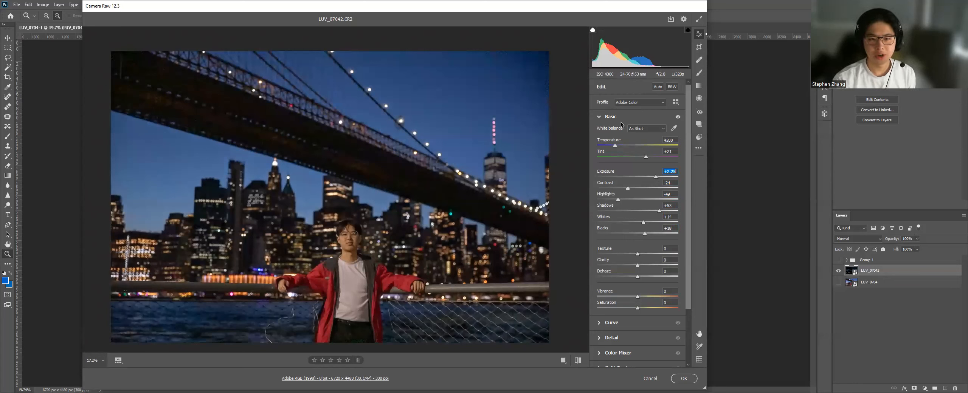
{"action": "mouse_move", "coordinate": [682, 170]}
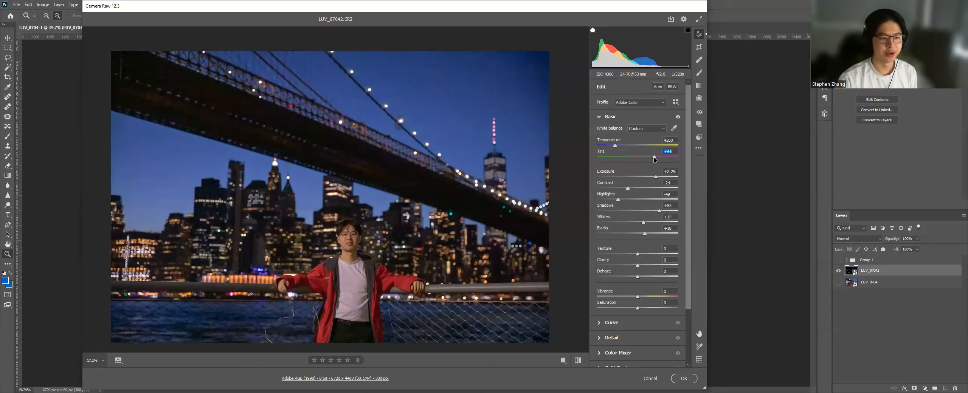
Test a cooler 3500 temperature and several green and magenta tint amounts.
{"action": "left_click_drag", "start_coordinate": [655, 158], "coordinate": [660, 158]}
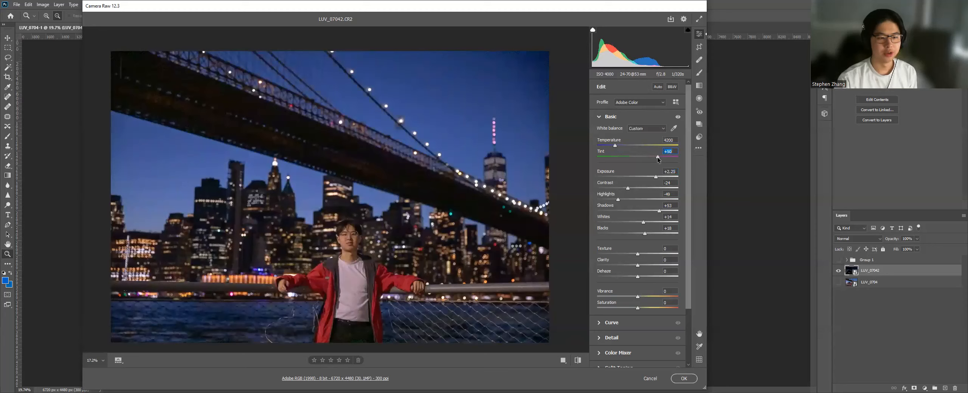
{"action": "left_click_drag", "start_coordinate": [638, 157], "coordinate": [636, 157]}
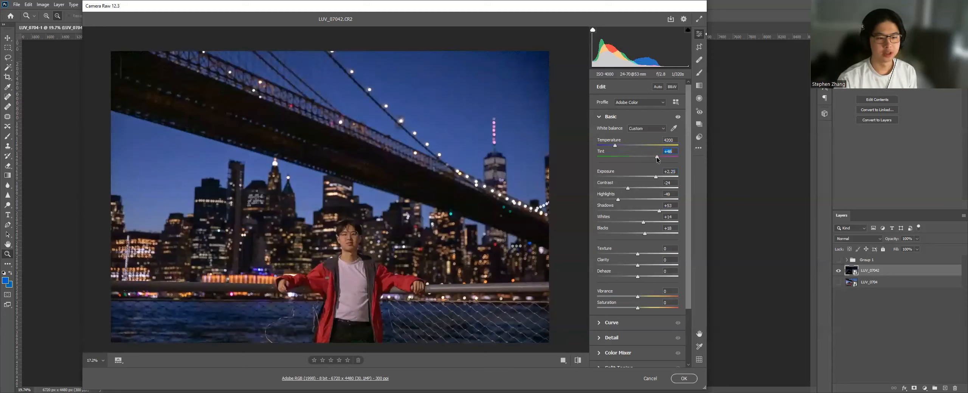
{"action": "left_click", "coordinate": [646, 129]}
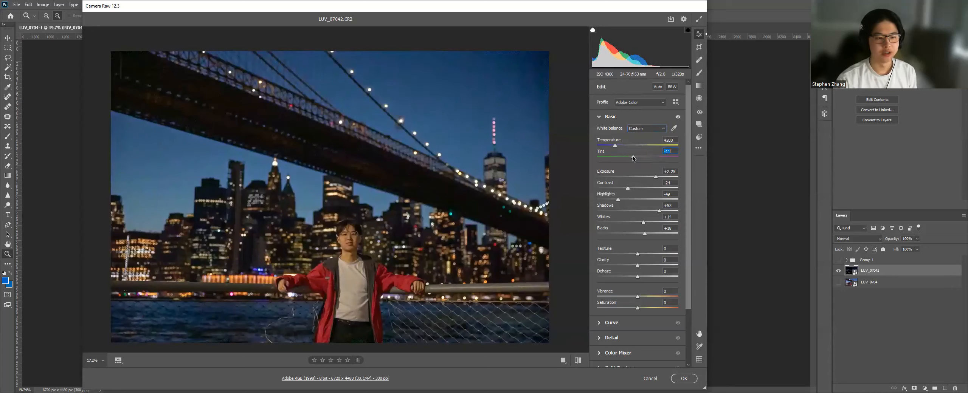
{"action": "left_click_drag", "start_coordinate": [632, 158], "coordinate": [634, 158]}
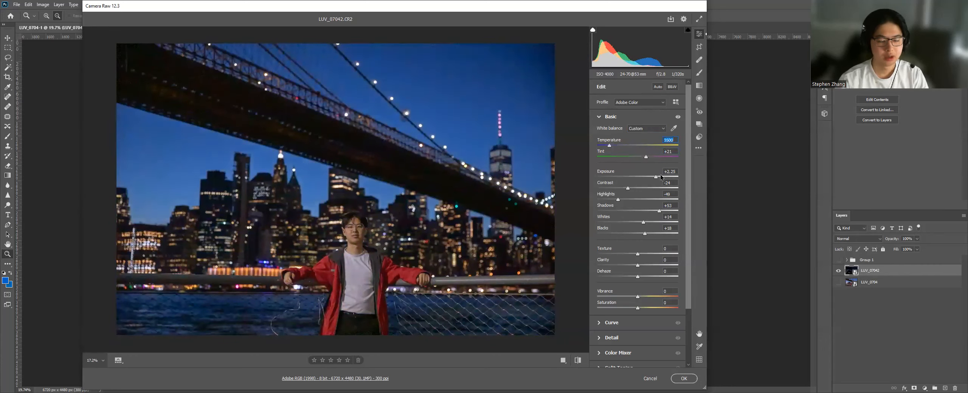
{"action": "left_click_drag", "start_coordinate": [645, 158], "coordinate": [655, 158]}
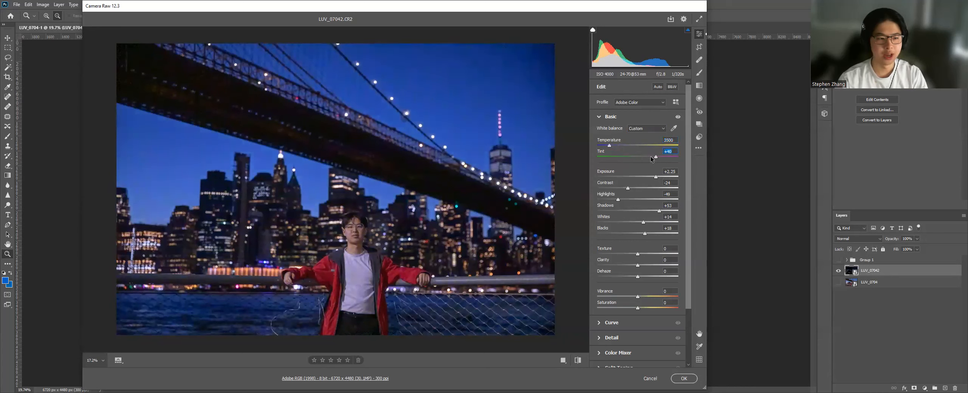
{"action": "left_click_drag", "start_coordinate": [614, 146], "coordinate": [623, 145]}
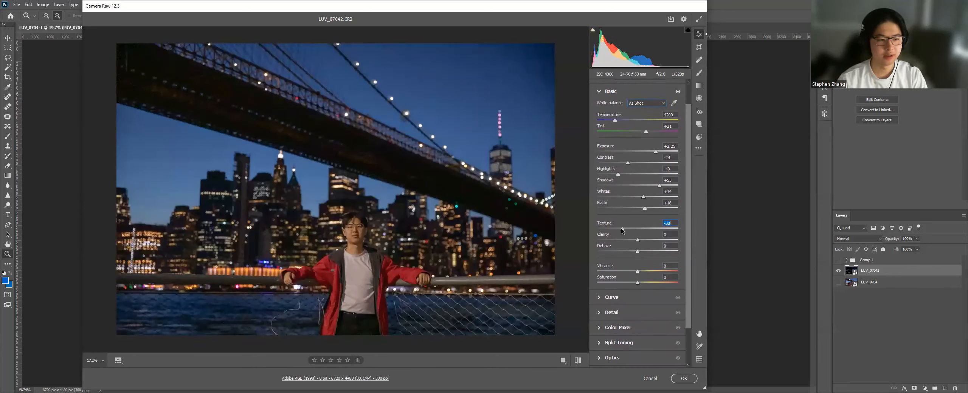
Set texture to -10, clarity to -7 and dehaze to -10, and show the Curve panel.
{"action": "left_click_drag", "start_coordinate": [620, 229], "coordinate": [637, 229]}
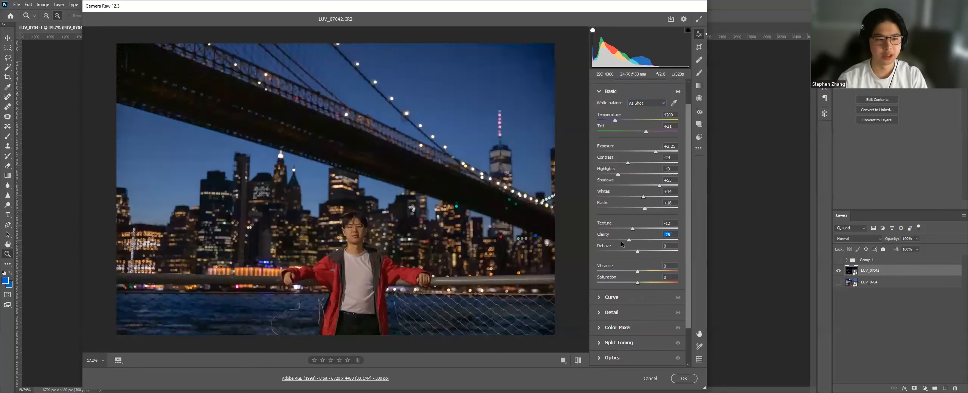
{"action": "left_click_drag", "start_coordinate": [627, 239], "coordinate": [663, 234]}
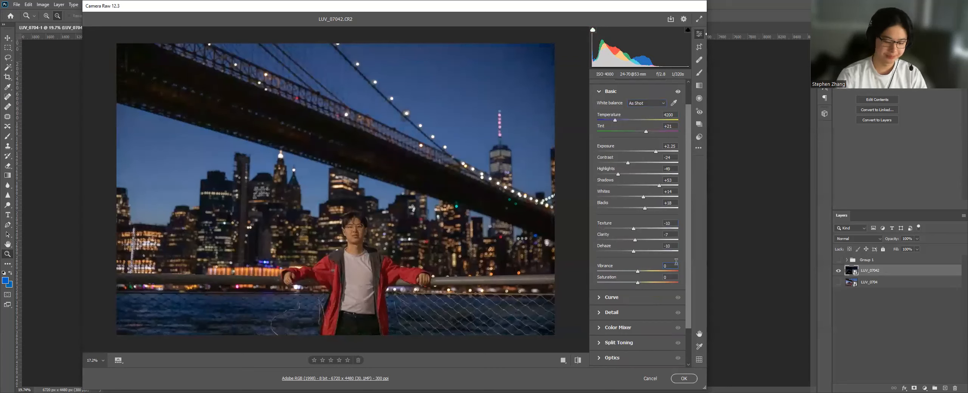
{"action": "left_click_drag", "start_coordinate": [664, 266], "coordinate": [674, 266]}
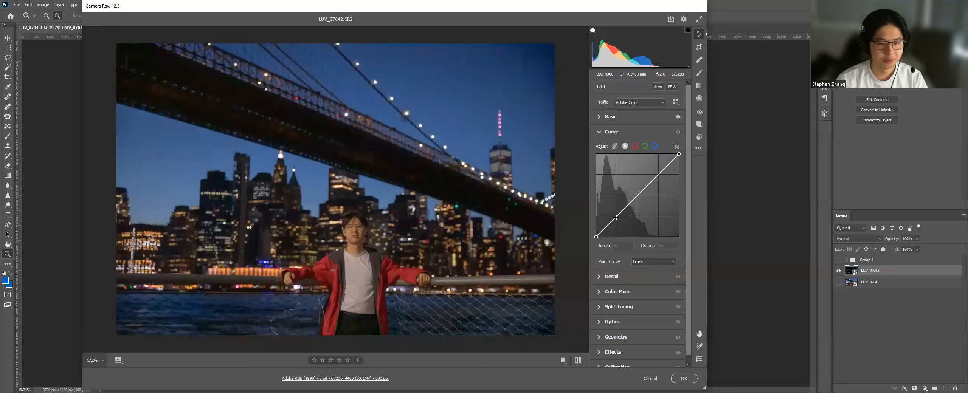
Lift the tone curve's black point and add midtone and highlight points for a faded look.
{"action": "left_click", "coordinate": [615, 216]}
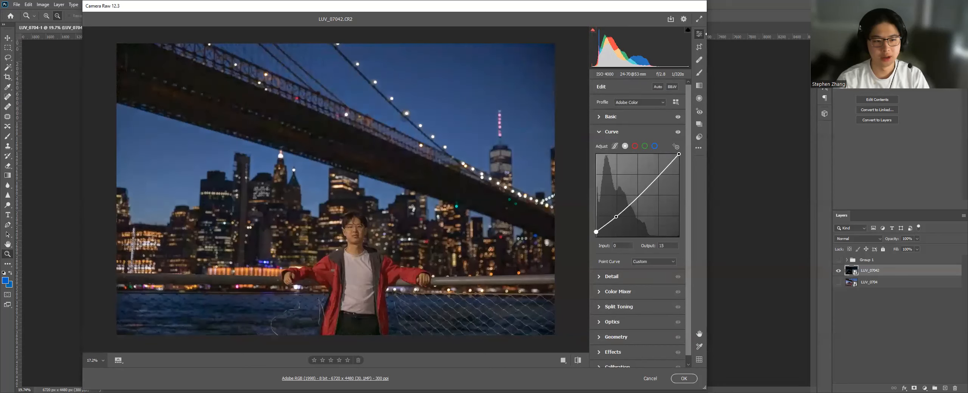
{"action": "left_click_drag", "start_coordinate": [596, 231], "coordinate": [596, 228]}
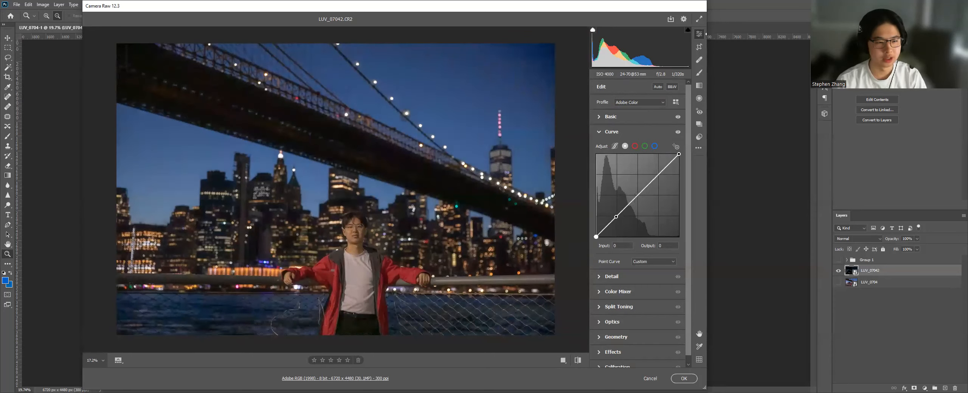
{"action": "left_click_drag", "start_coordinate": [596, 237], "coordinate": [596, 230]}
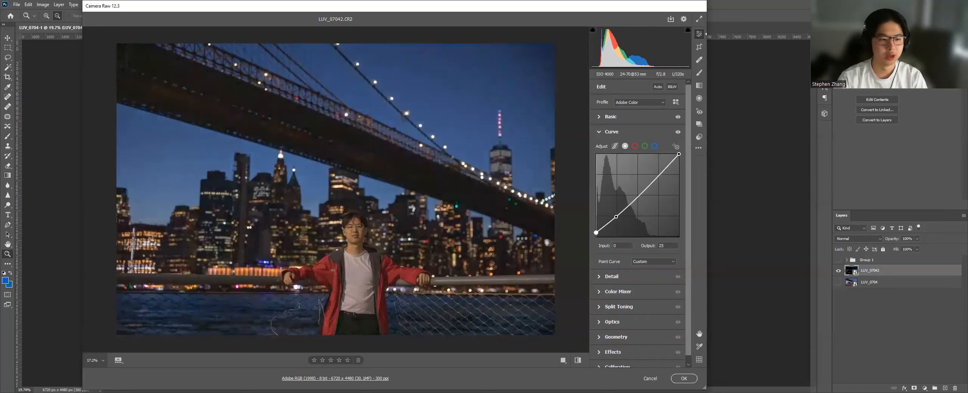
{"action": "left_click_drag", "start_coordinate": [596, 233], "coordinate": [596, 229]}
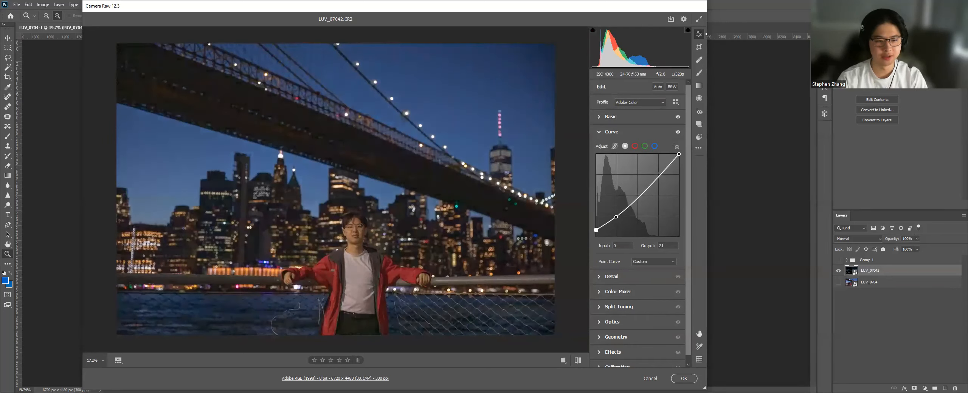
{"action": "left_click_drag", "start_coordinate": [596, 229], "coordinate": [595, 232]}
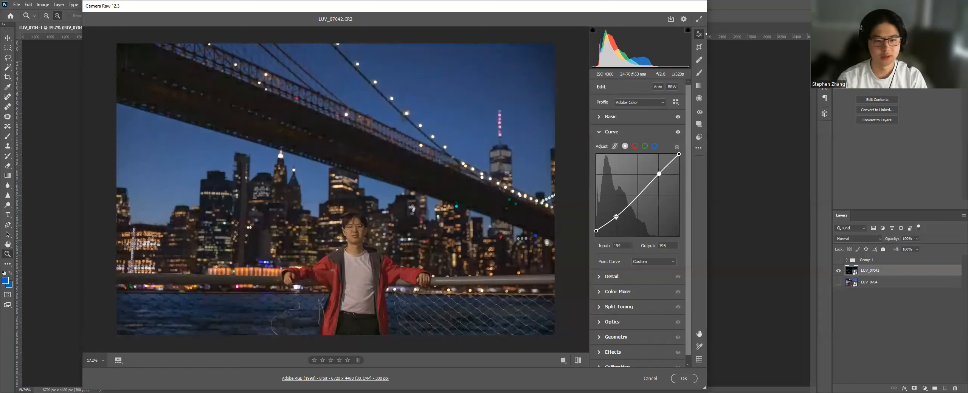
{"action": "left_click_drag", "start_coordinate": [616, 216], "coordinate": [616, 216]}
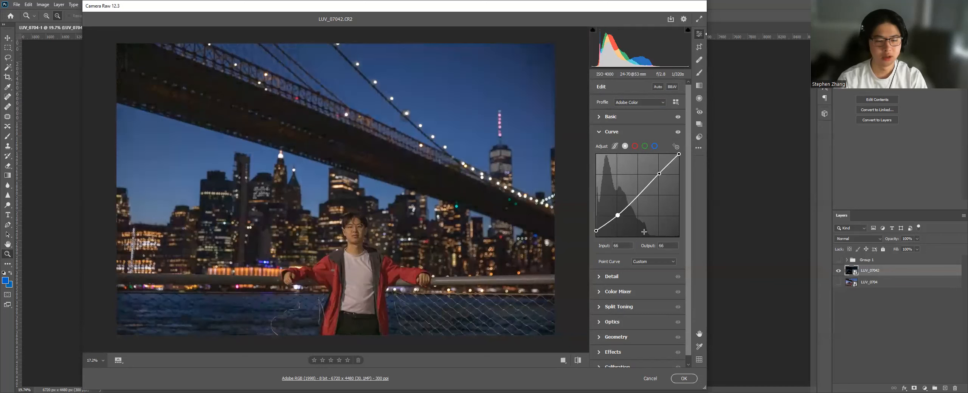
Apply Upright correction in the Optics Geometry section so the bridge and buildings stand straight.
{"action": "left_click", "coordinate": [611, 131]}
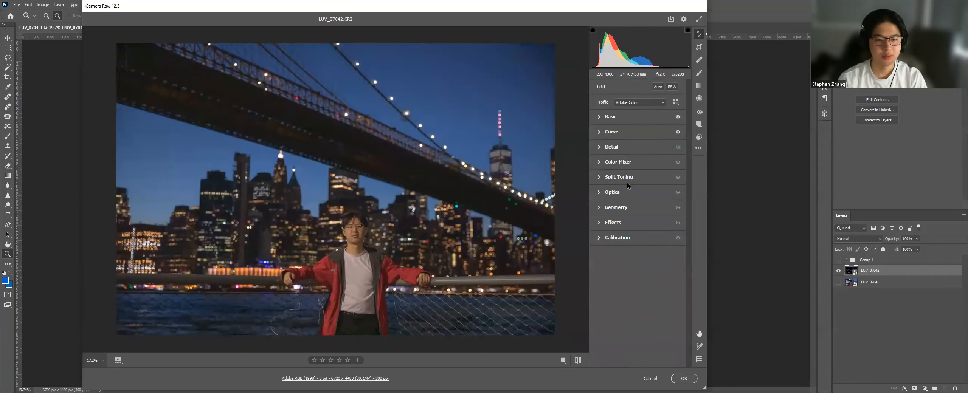
{"action": "left_click", "coordinate": [615, 237]}
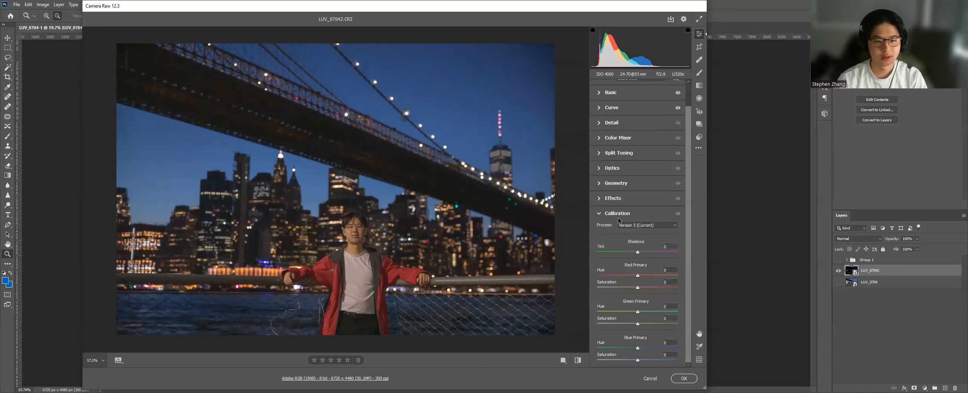
{"action": "left_click", "coordinate": [611, 192]}
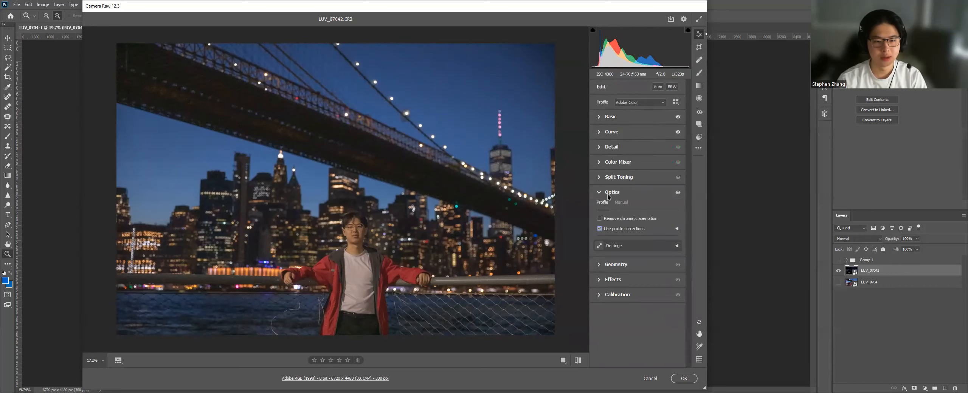
{"action": "left_click", "coordinate": [616, 207]}
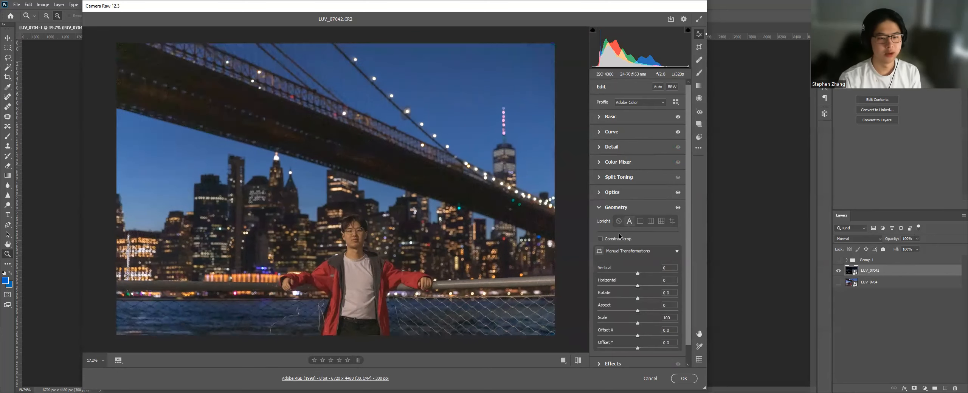
{"action": "left_click", "coordinate": [616, 207]}
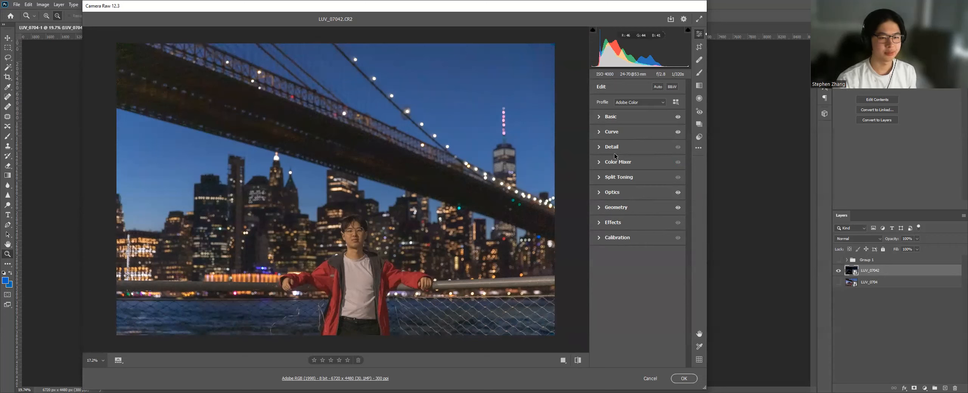
{"action": "left_click", "coordinate": [611, 146]}
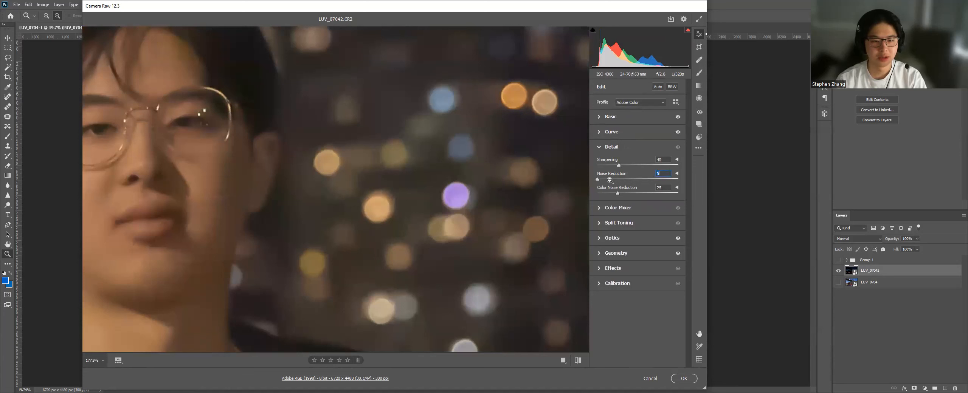
Raise luminance noise reduction to about 23.
{"action": "left_click_drag", "start_coordinate": [615, 180], "coordinate": [623, 179]}
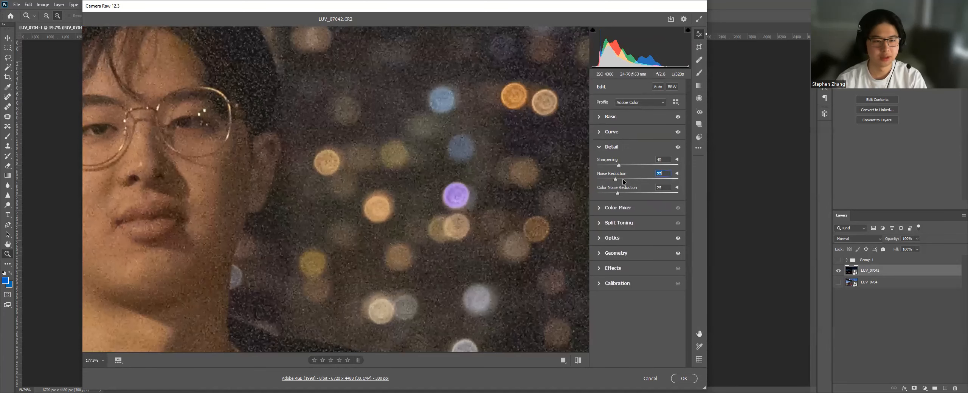
{"action": "left_click_drag", "start_coordinate": [615, 180], "coordinate": [620, 180]}
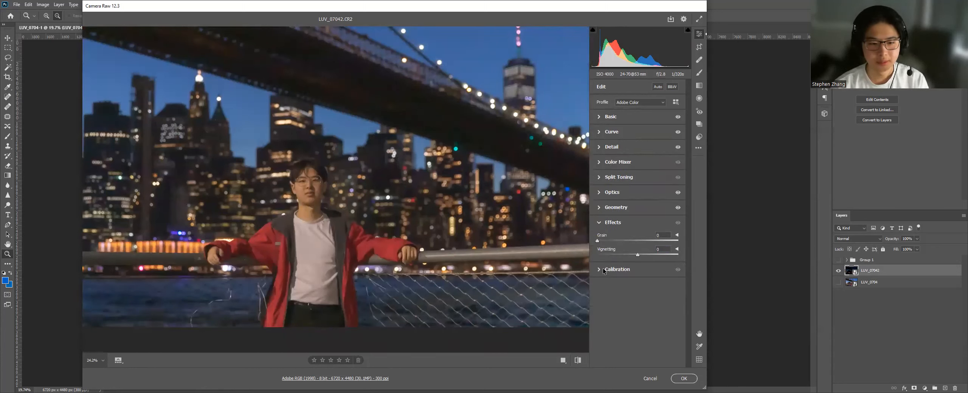
Set red primary hue +7 and blue primary hue -26, and raise green primary saturation.
{"action": "left_click", "coordinate": [617, 269]}
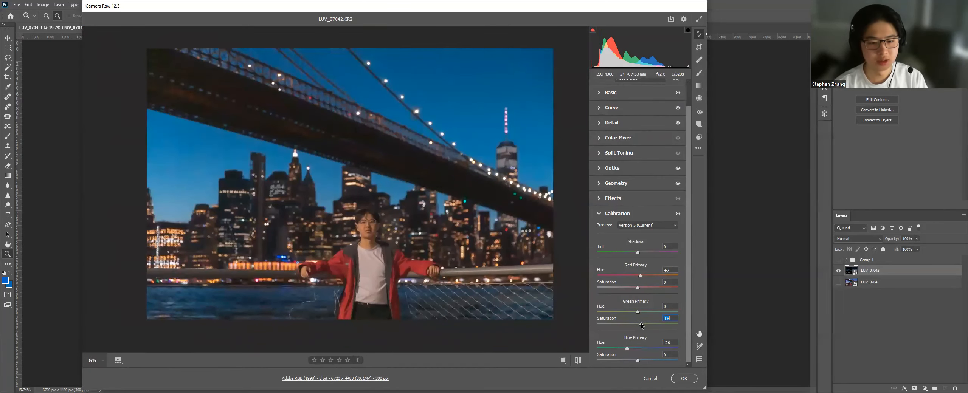
{"action": "left_click", "coordinate": [616, 213]}
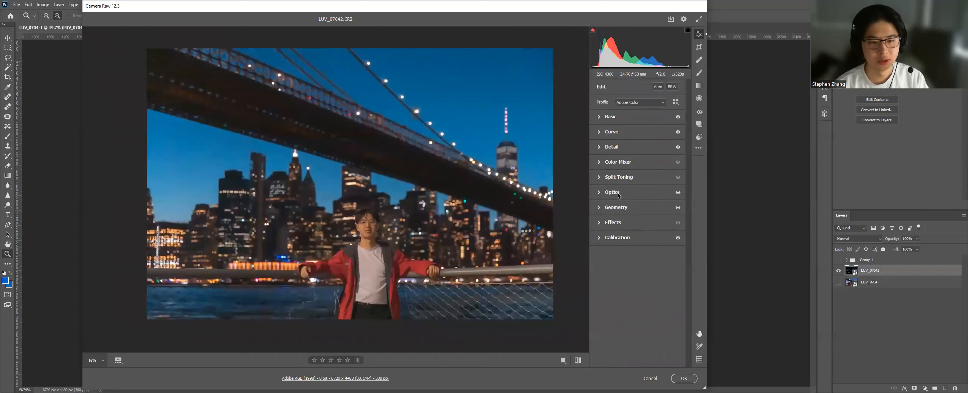
Lower Color Mixer saturation of reds to about -25, aquas to -14 and blues to -27.
{"action": "left_click", "coordinate": [618, 162]}
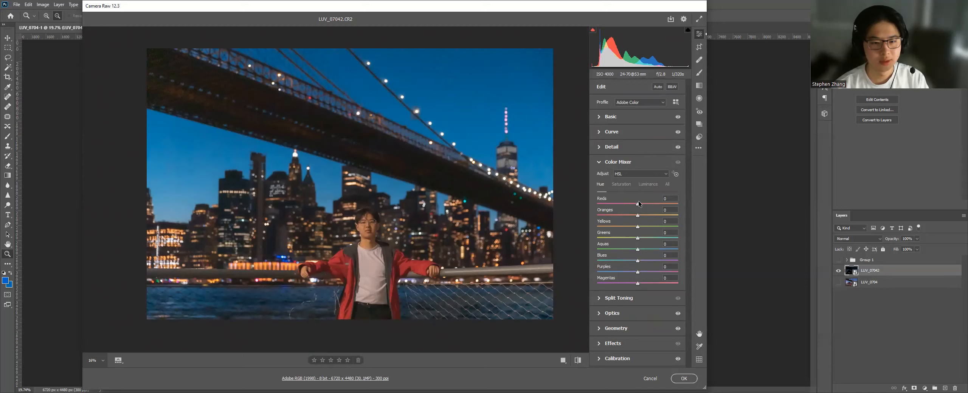
{"action": "left_click", "coordinate": [621, 185]}
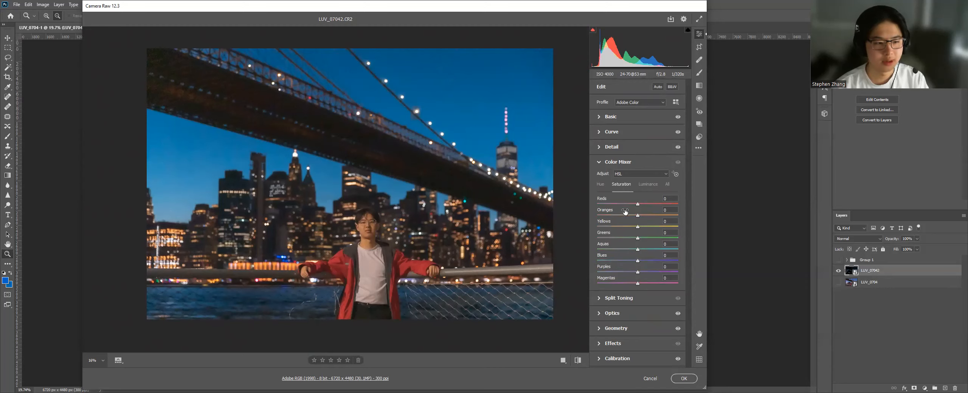
{"action": "left_click_drag", "start_coordinate": [638, 204], "coordinate": [626, 204]}
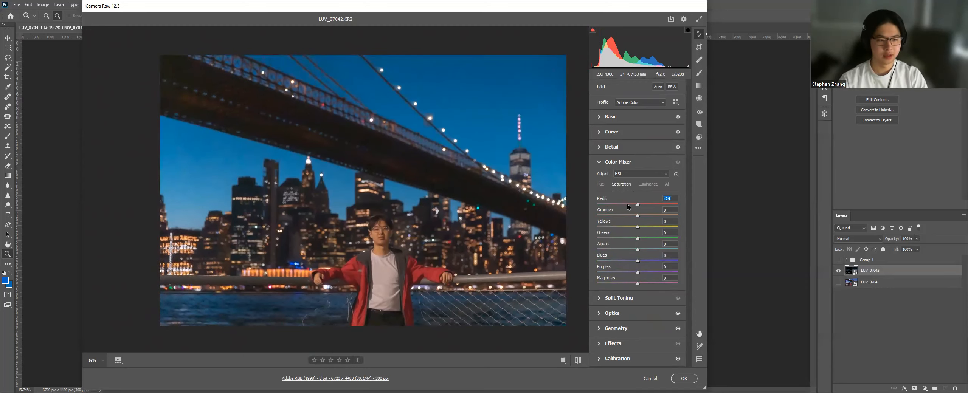
{"action": "left_click_drag", "start_coordinate": [640, 204], "coordinate": [629, 204]}
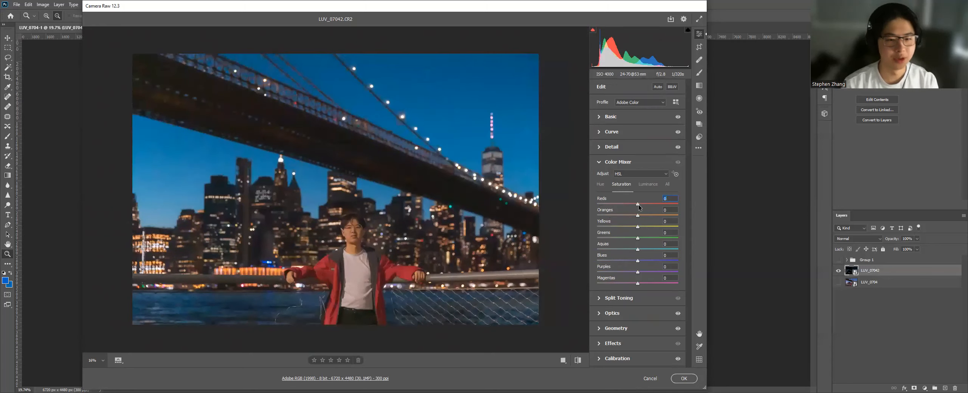
{"action": "left_click_drag", "start_coordinate": [638, 204], "coordinate": [623, 205]}
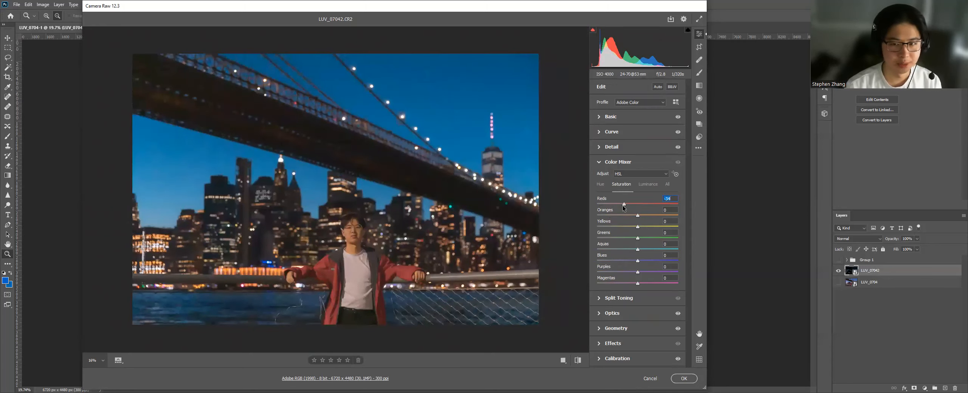
{"action": "left_click_drag", "start_coordinate": [622, 205], "coordinate": [627, 205]}
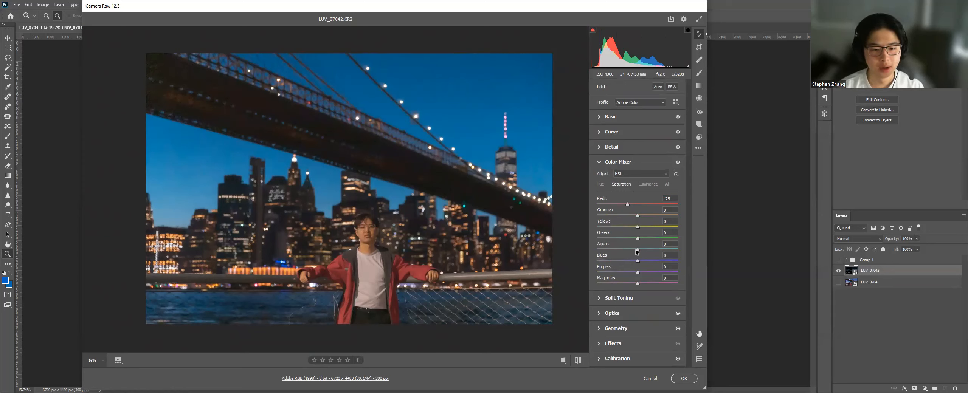
{"action": "left_click_drag", "start_coordinate": [637, 260], "coordinate": [599, 260]}
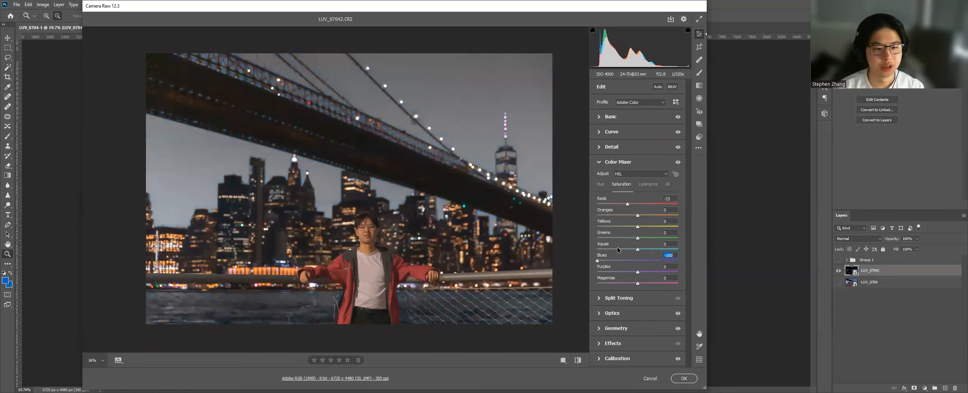
{"action": "left_click_drag", "start_coordinate": [638, 250], "coordinate": [614, 250]}
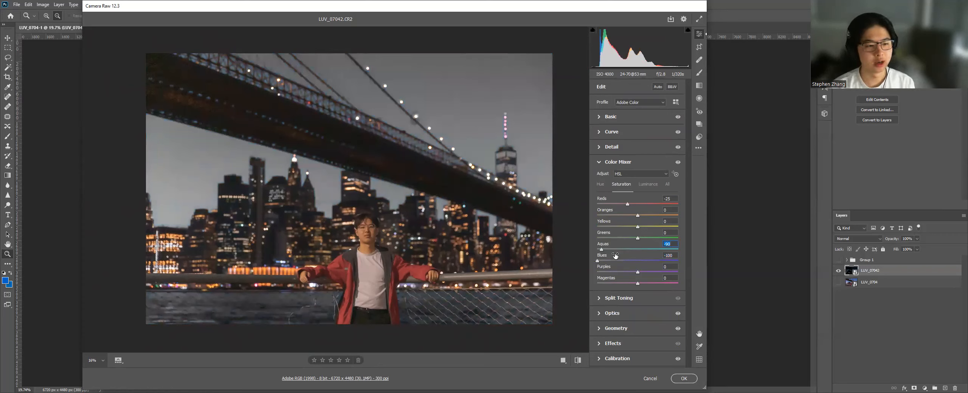
{"action": "mouse_move", "coordinate": [493, 282]}
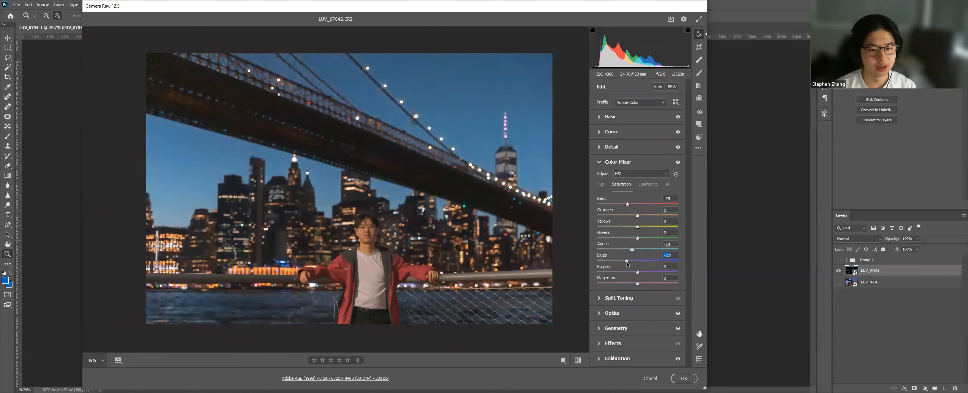
{"action": "left_click", "coordinate": [618, 162]}
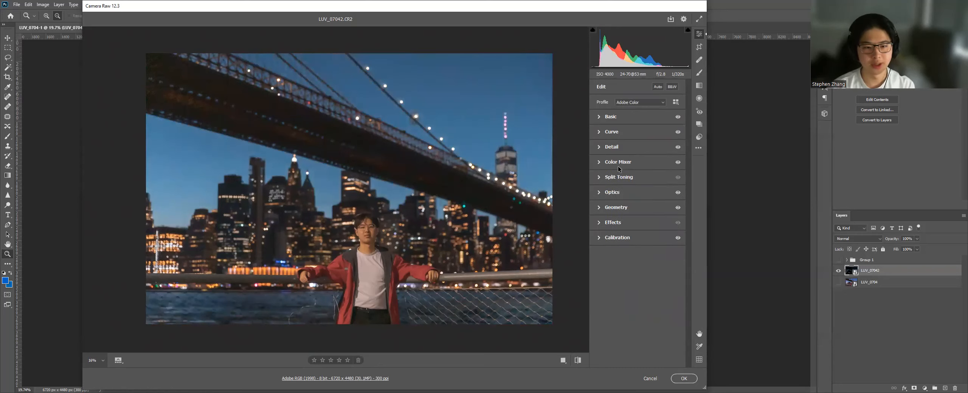
Set Color Mixer luminance to oranges +25, yellows +11, aquas +25 and blues -6.
{"action": "left_click", "coordinate": [618, 162]}
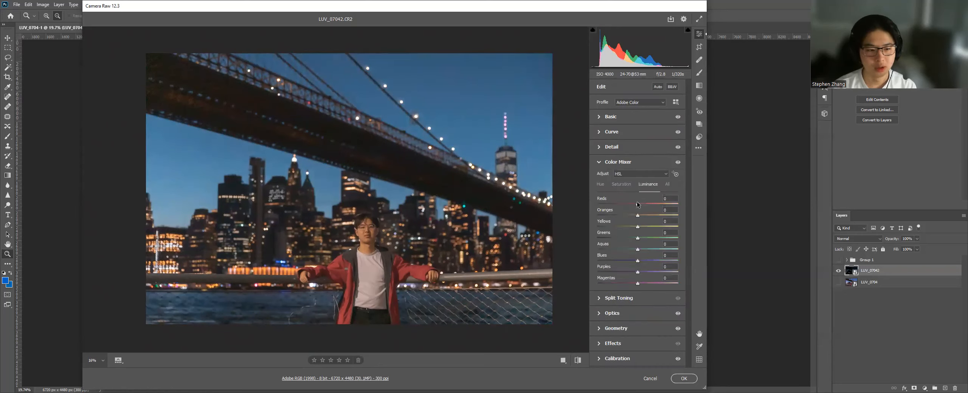
{"action": "left_click_drag", "start_coordinate": [638, 209], "coordinate": [646, 209]}
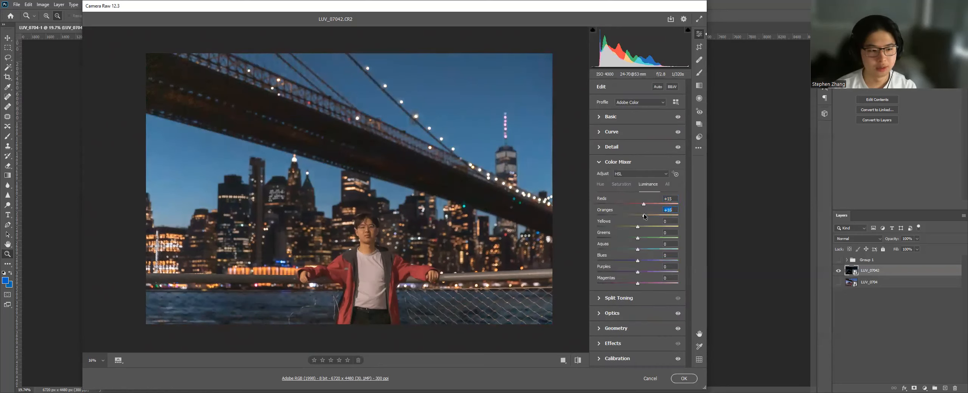
{"action": "left_click_drag", "start_coordinate": [642, 216], "coordinate": [661, 216]}
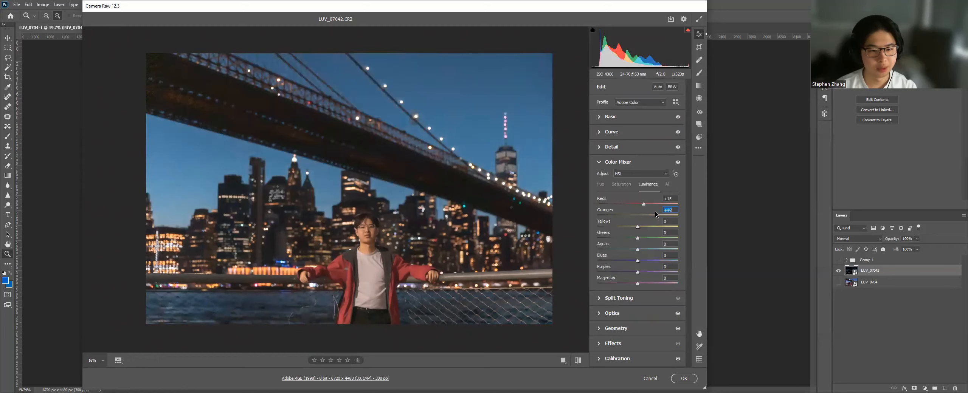
{"action": "left_click_drag", "start_coordinate": [654, 209], "coordinate": [643, 210]}
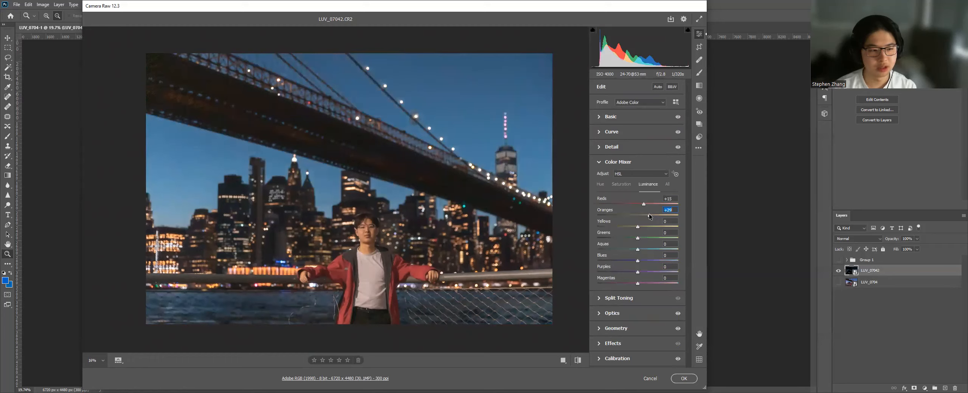
{"action": "left_click_drag", "start_coordinate": [647, 221], "coordinate": [651, 221]}
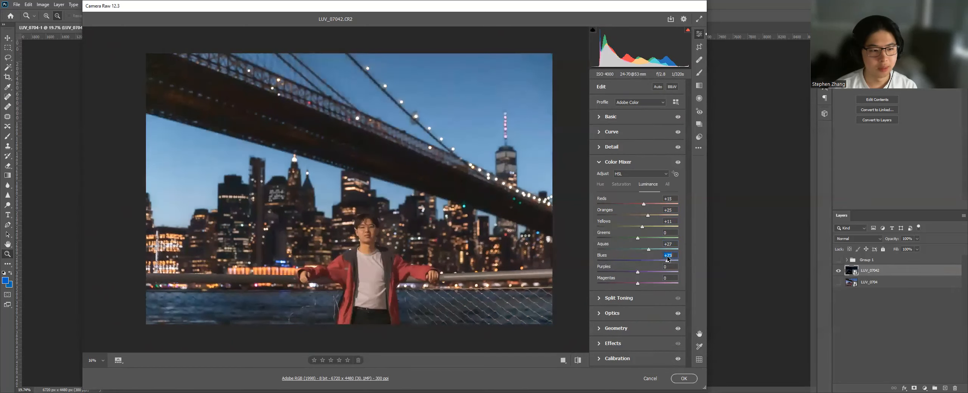
{"action": "left_click_drag", "start_coordinate": [644, 255], "coordinate": [668, 255]}
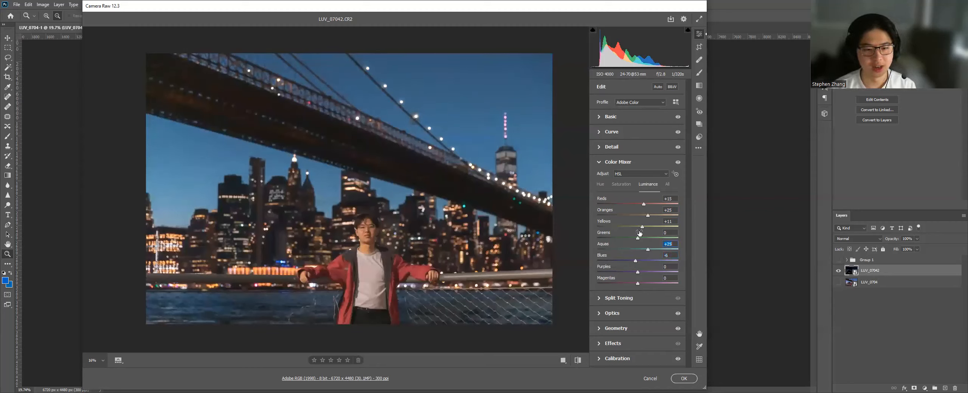
{"action": "left_click", "coordinate": [617, 162]}
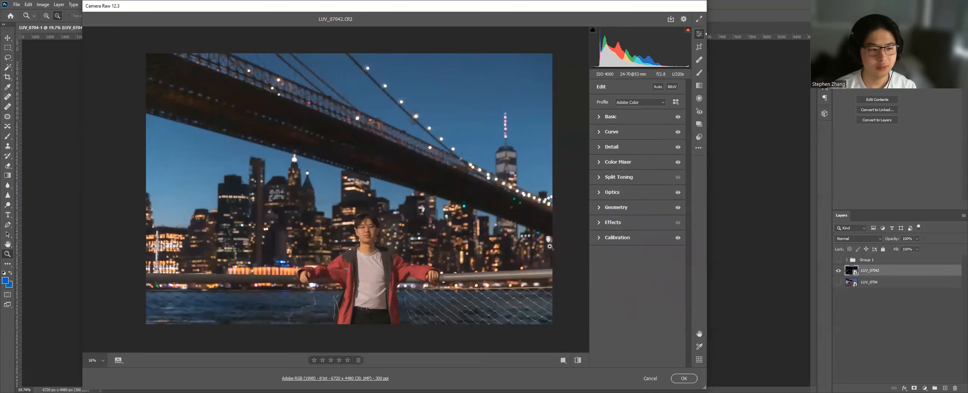
{"action": "left_click", "coordinate": [611, 117]}
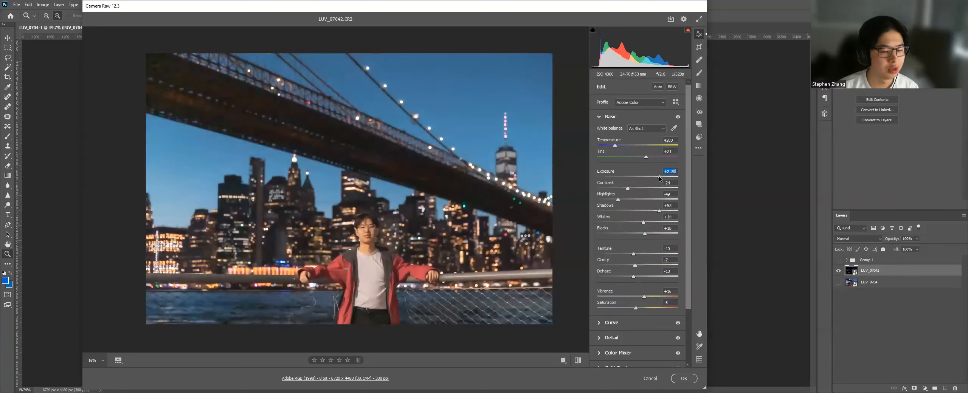
{"action": "mouse_move", "coordinate": [496, 273]}
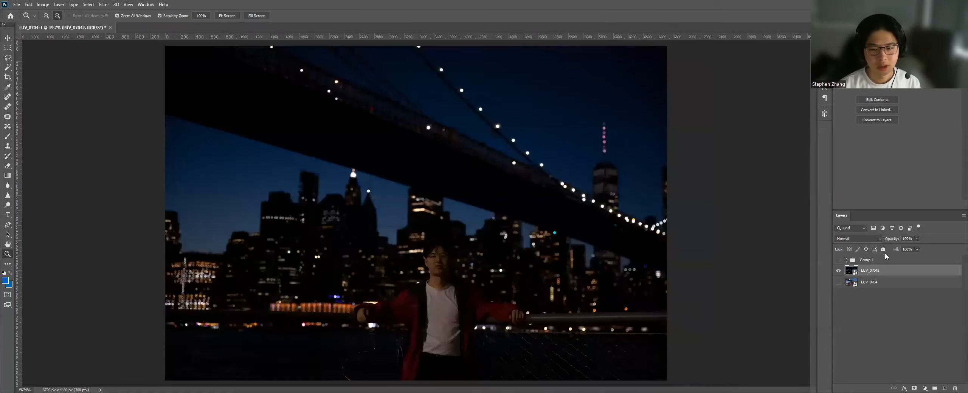
Apply the Camera Raw edits so the brightened bridge portrait shows on the canvas.
{"action": "left_click", "coordinate": [838, 270]}
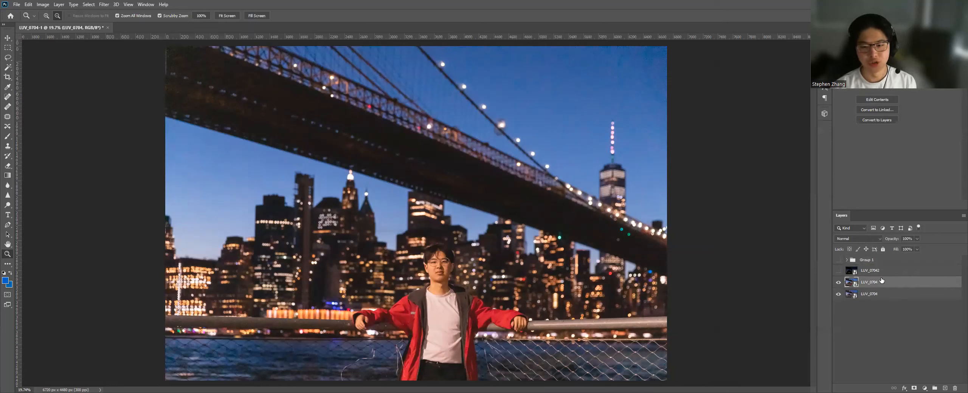
Rasterize the duplicated photo layer and set its blend mode to Screen.
{"action": "right_click", "coordinate": [869, 282]}
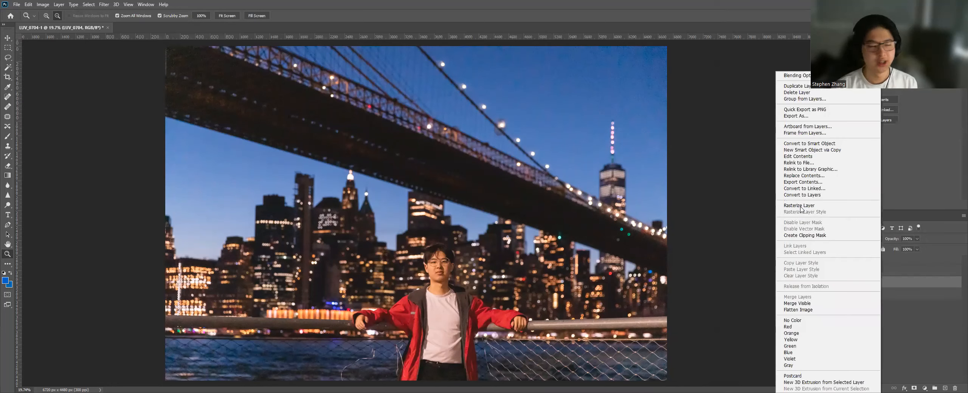
{"action": "left_click", "coordinate": [210, 147]}
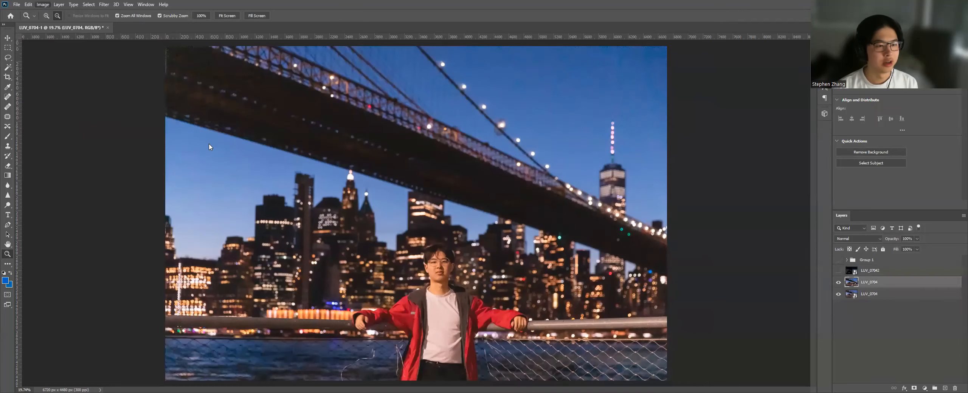
{"action": "left_click", "coordinate": [333, 146]}
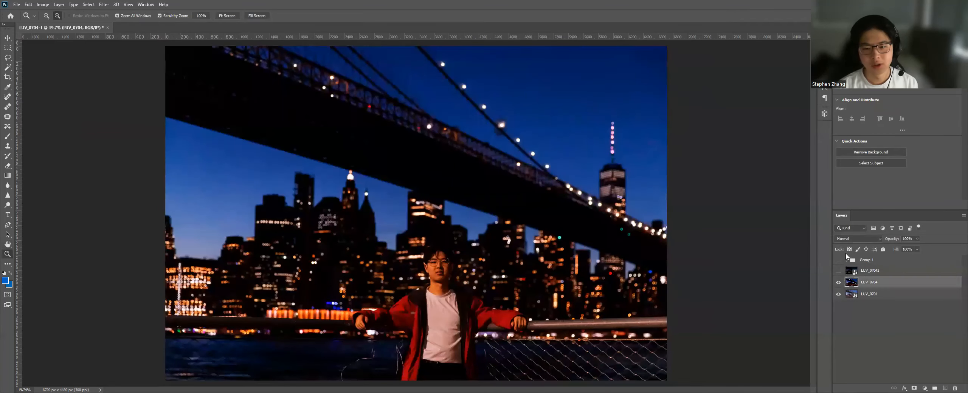
{"action": "left_click", "coordinate": [858, 239]}
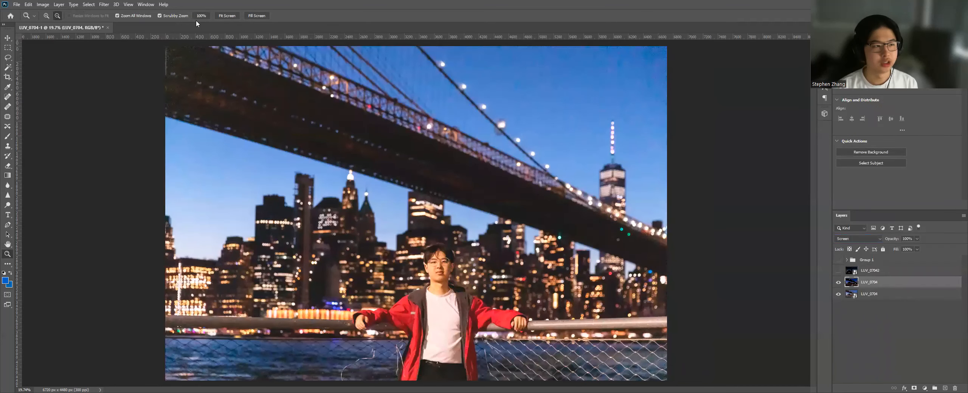
{"action": "mouse_move", "coordinate": [117, 57]}
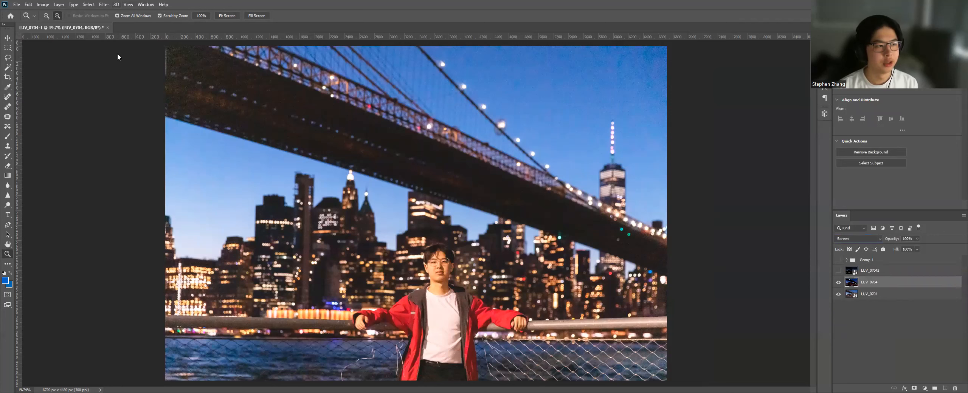
{"action": "left_click", "coordinate": [103, 5]}
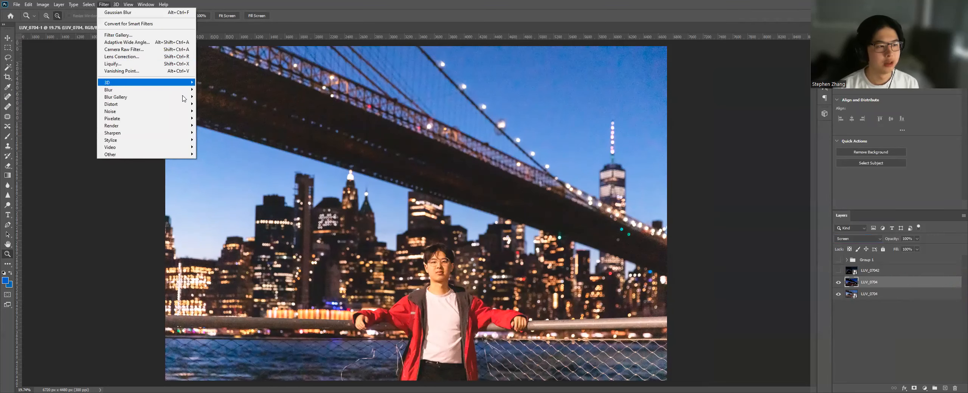
Apply a Gaussian Blur of about 23.5 pixels to the screened copy.
{"action": "left_click", "coordinate": [117, 11]}
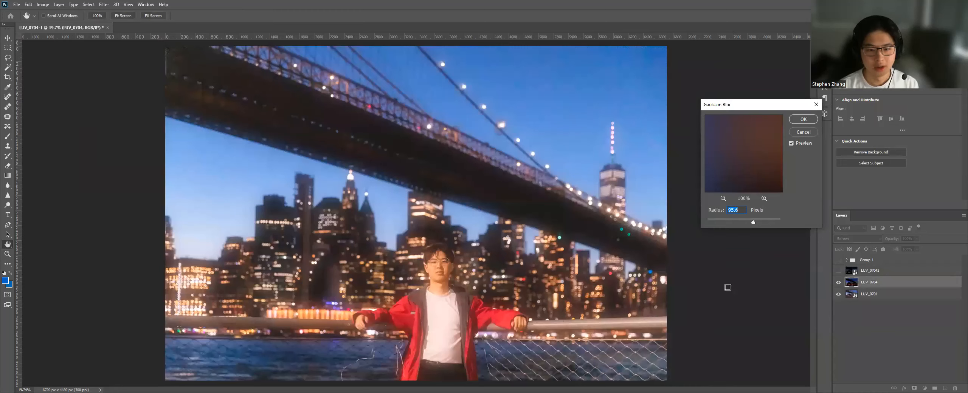
{"action": "left_click_drag", "start_coordinate": [752, 223], "coordinate": [752, 261]}
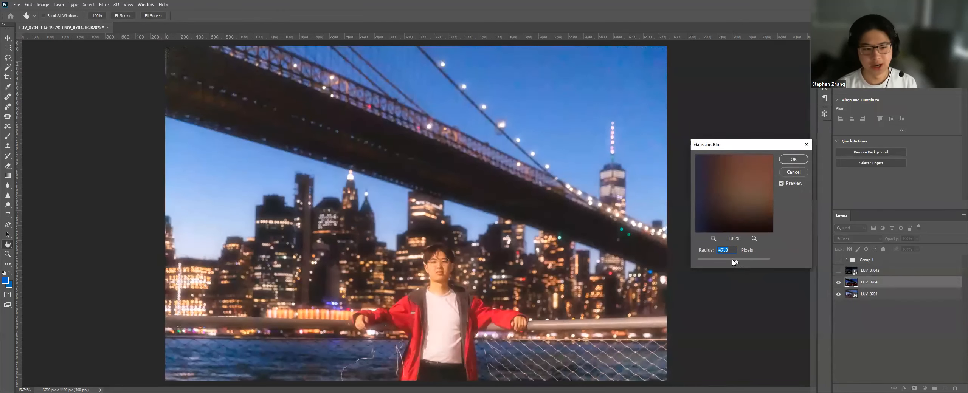
{"action": "left_click_drag", "start_coordinate": [747, 261], "coordinate": [731, 261]}
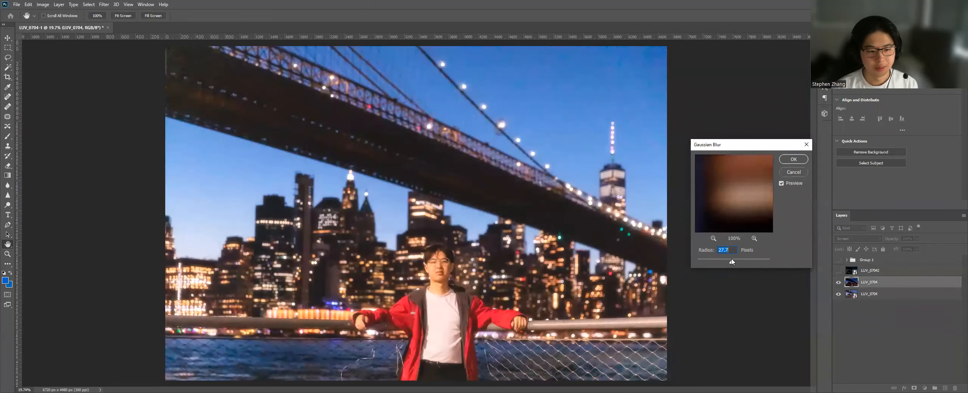
{"action": "left_click_drag", "start_coordinate": [731, 261], "coordinate": [734, 261]}
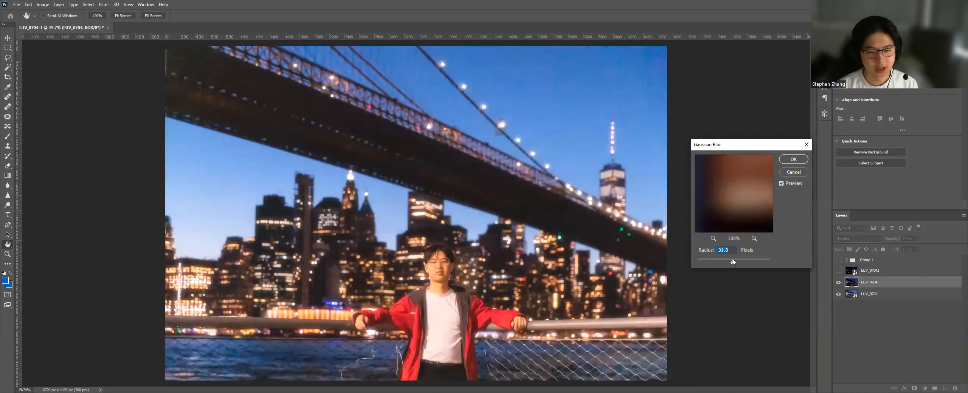
{"action": "left_click_drag", "start_coordinate": [732, 263], "coordinate": [730, 262]}
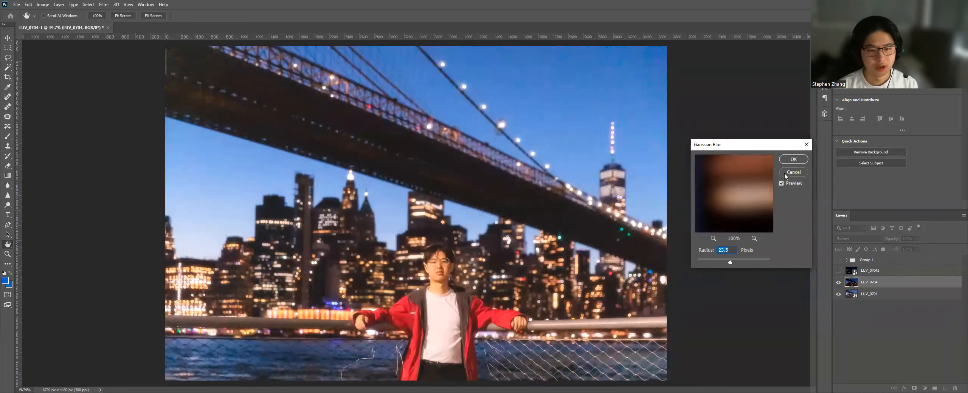
{"action": "left_click", "coordinate": [793, 172]}
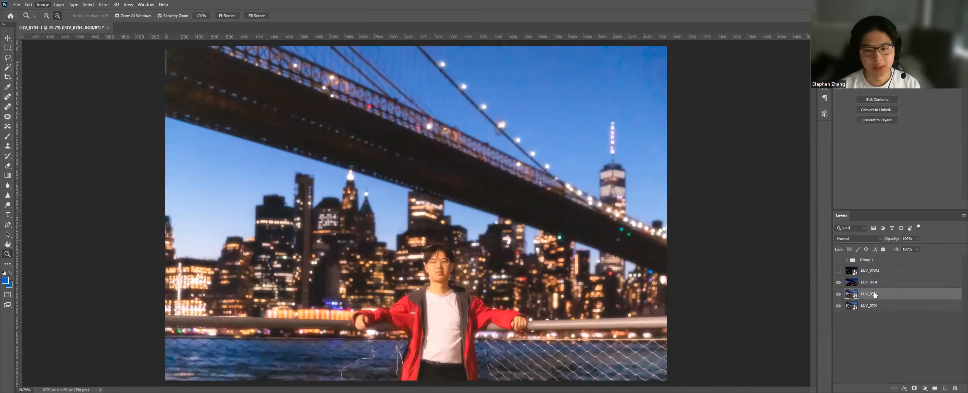
Set the second photo copy to Screen and blur it about 35 pixels.
{"action": "right_click", "coordinate": [868, 294]}
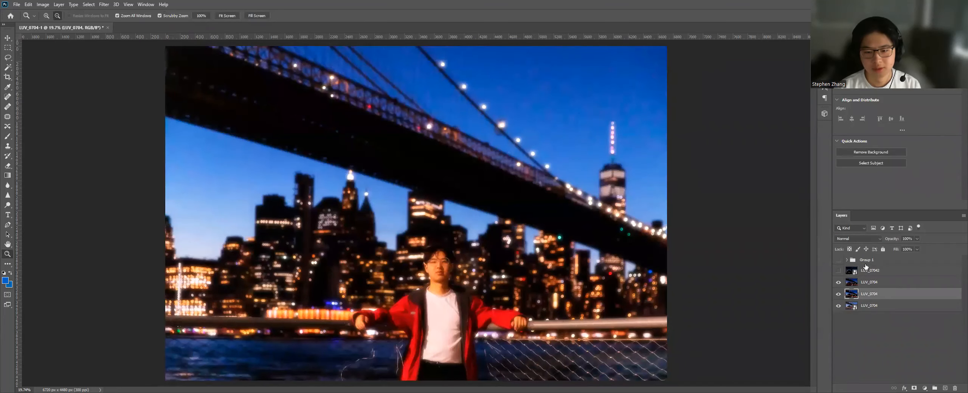
{"action": "left_click", "coordinate": [858, 239]}
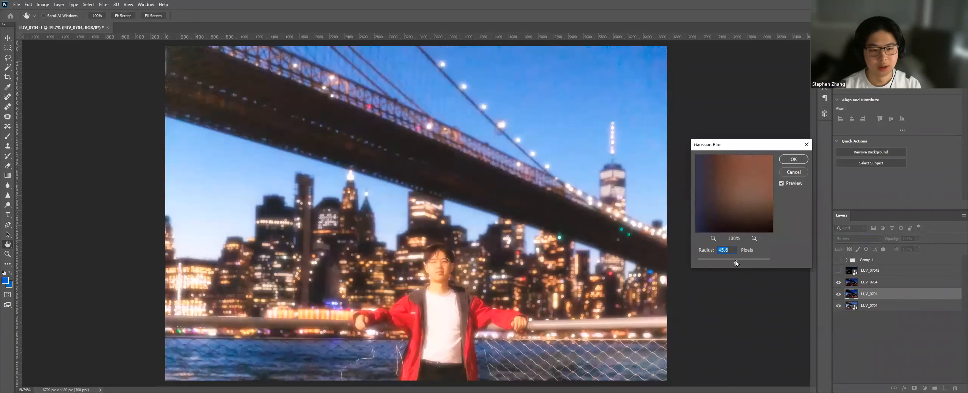
{"action": "left_click_drag", "start_coordinate": [736, 263], "coordinate": [733, 262]}
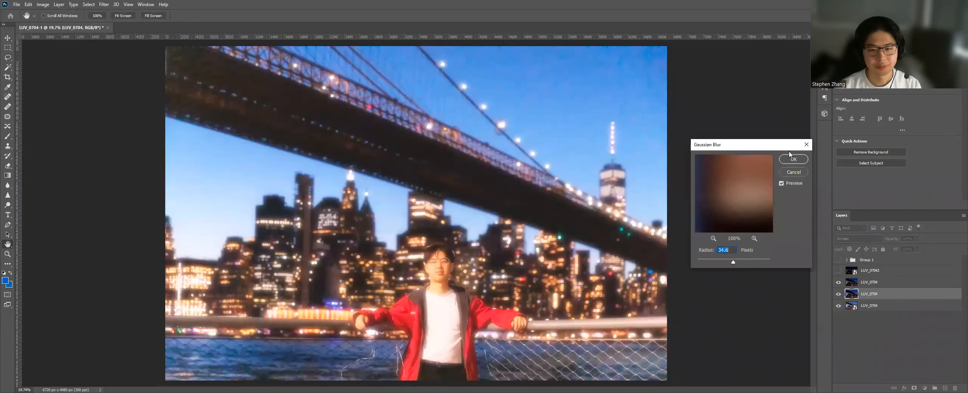
{"action": "left_click", "coordinate": [793, 159]}
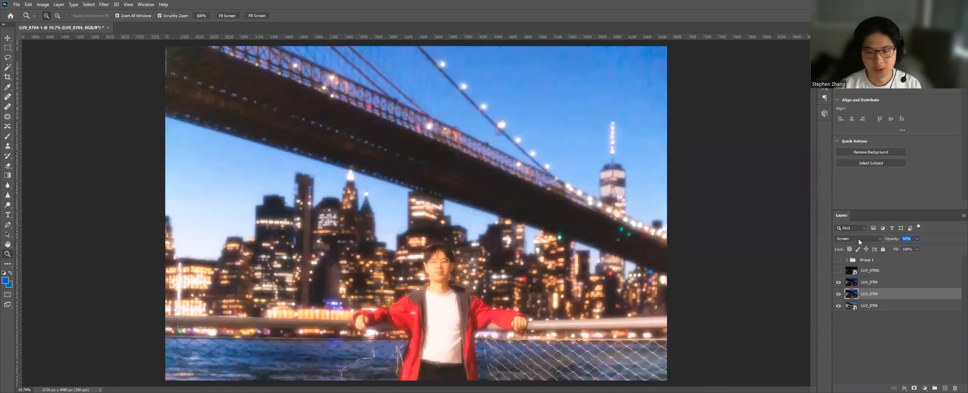